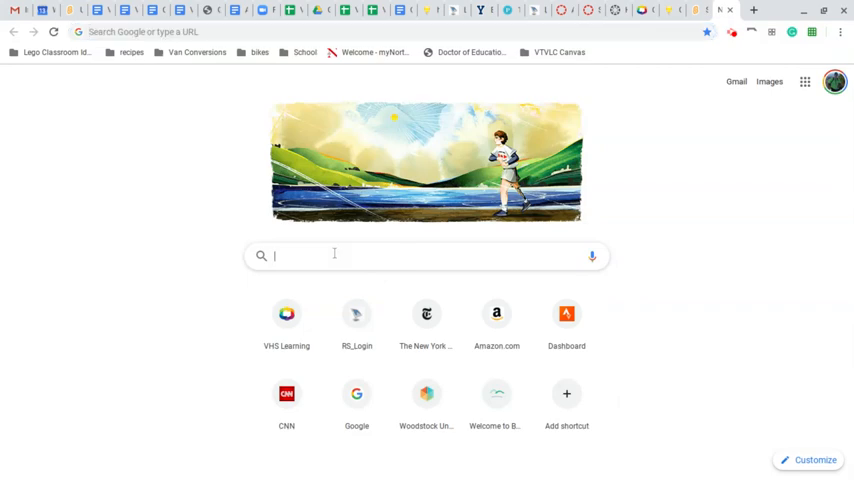
Step: Search Google for 'Scratch MIT'
text(Scratch)
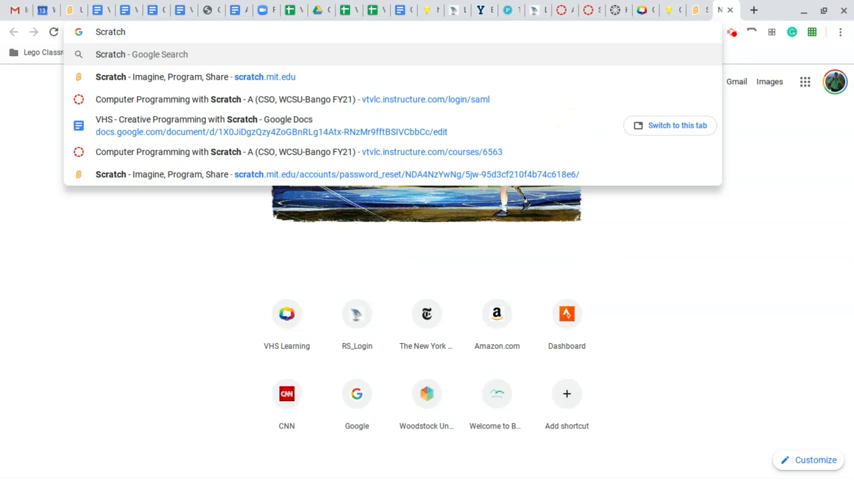
text(MIT)
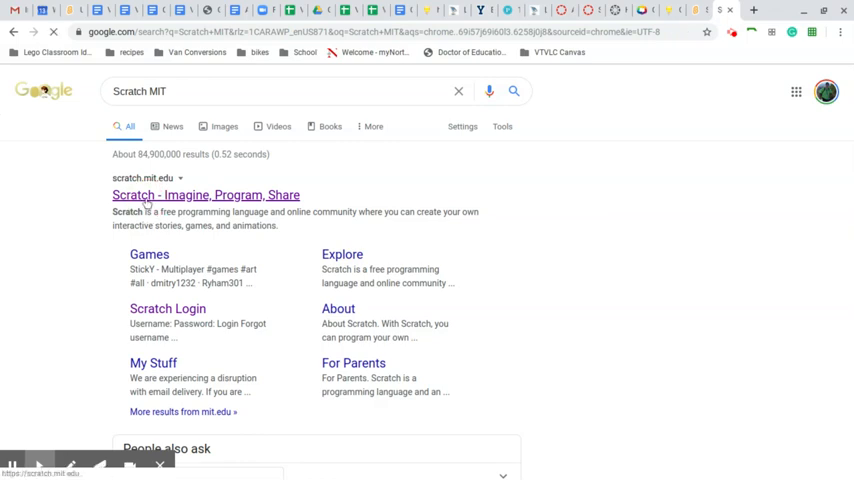
Step: Open scratch.mit.edu from the results and sign out of the account
click(206, 195)
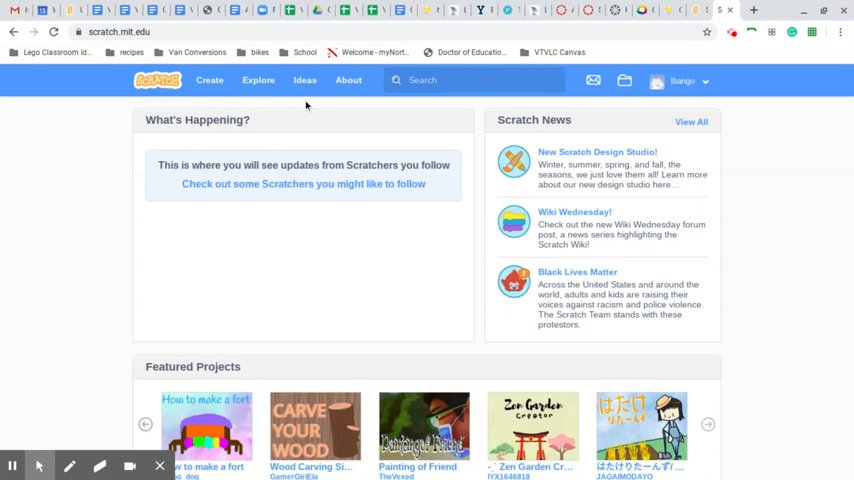
click(687, 80)
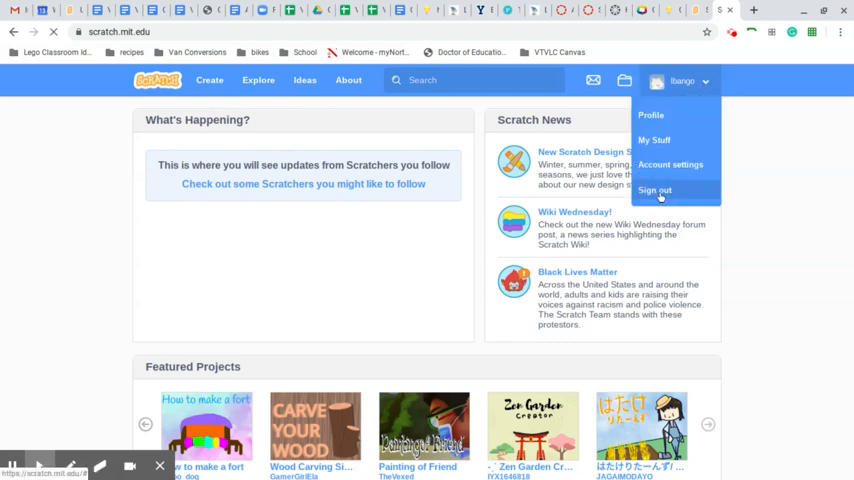
click(654, 190)
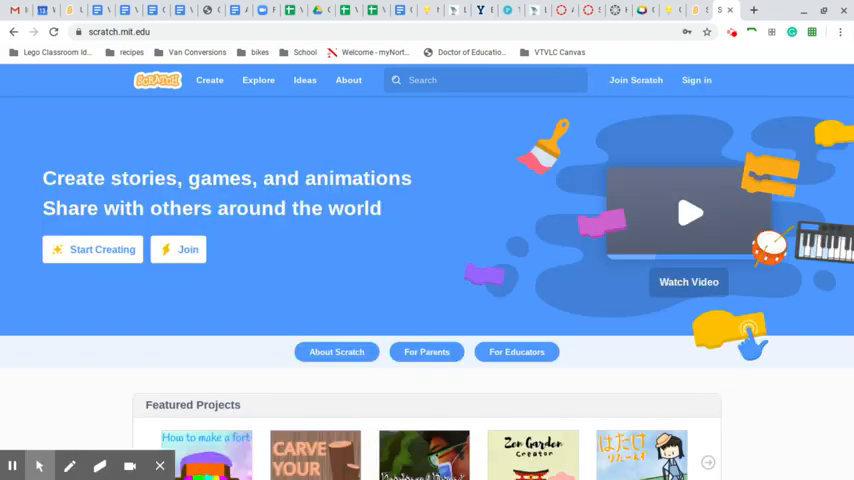
mouse_move(528, 128)
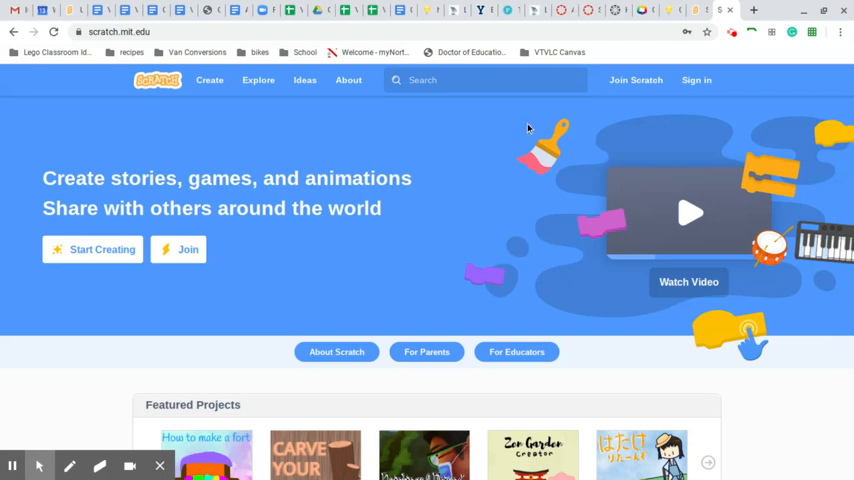
mouse_move(636, 80)
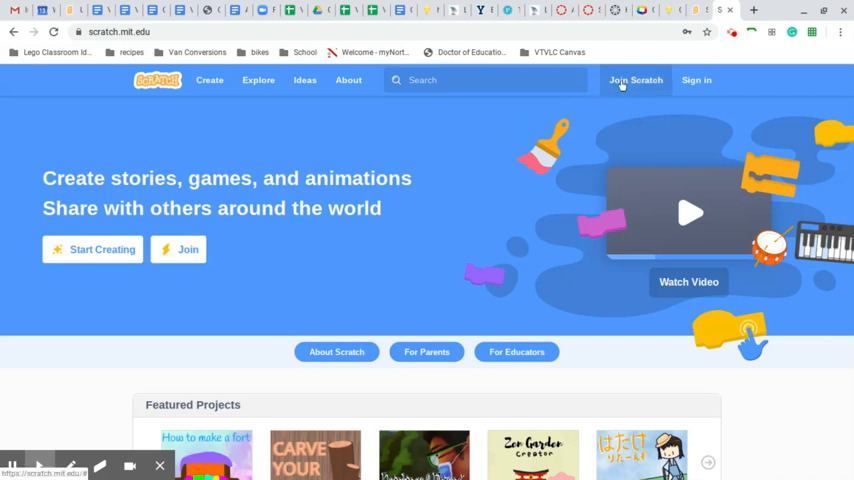
click(635, 80)
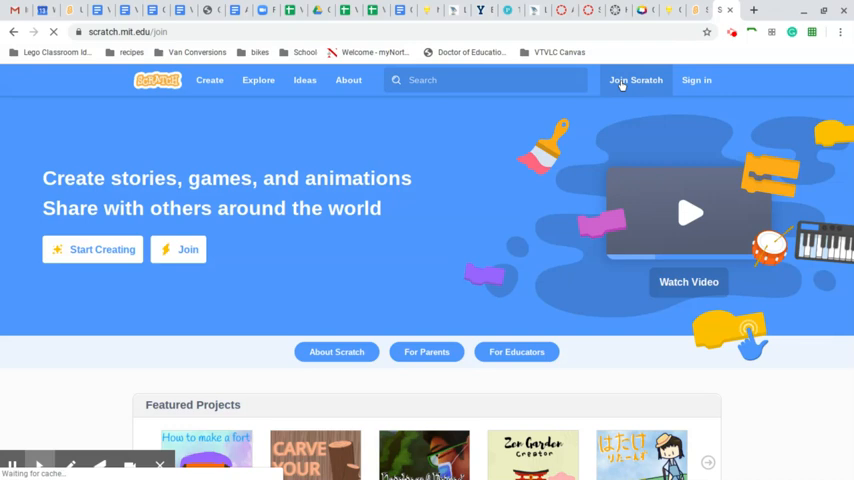
click(634, 80)
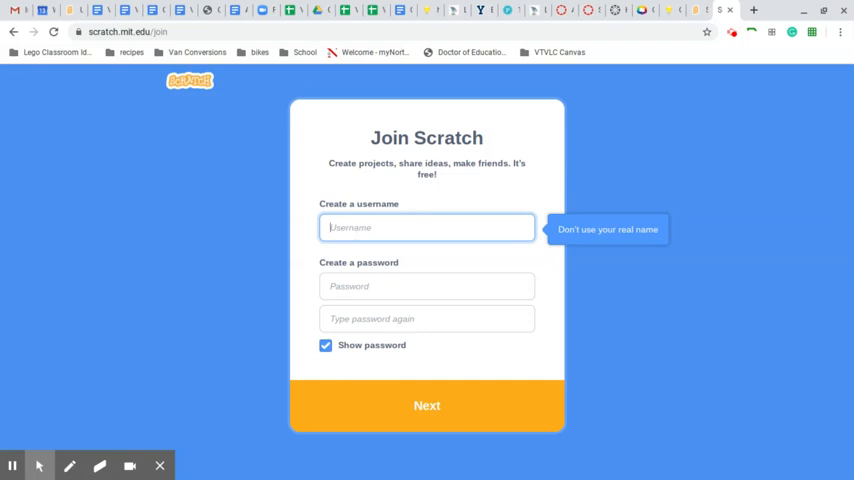
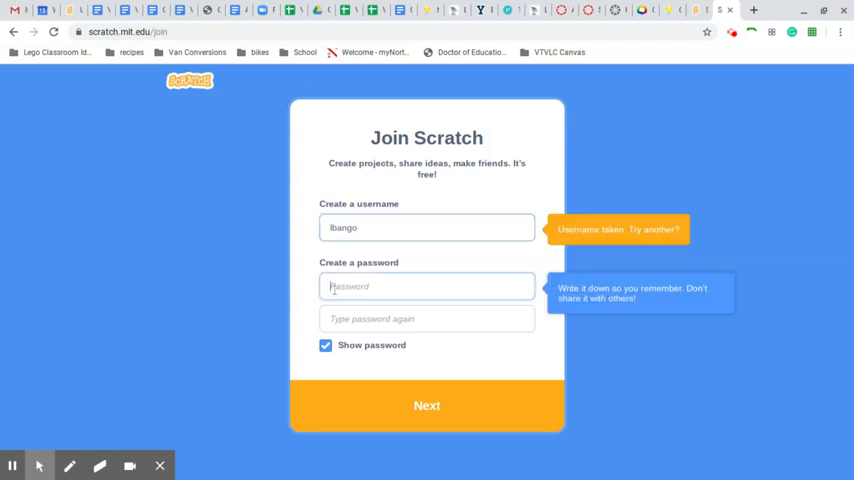
click(427, 286)
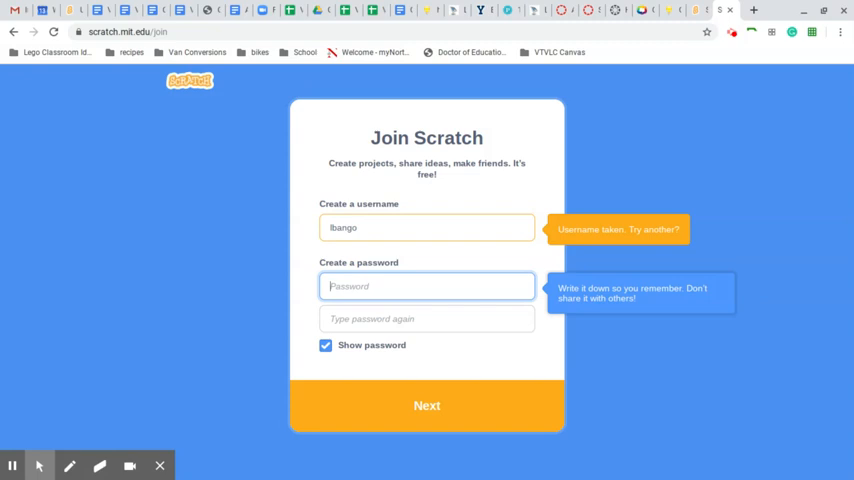
text(He)
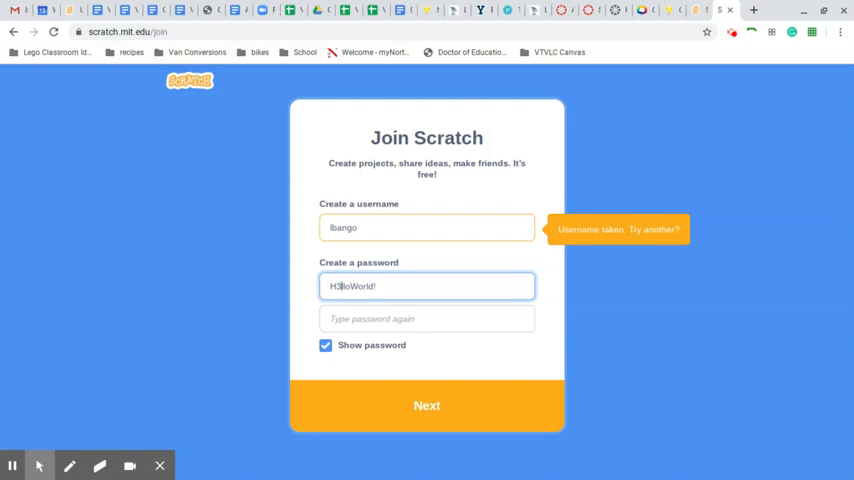
click(426, 318)
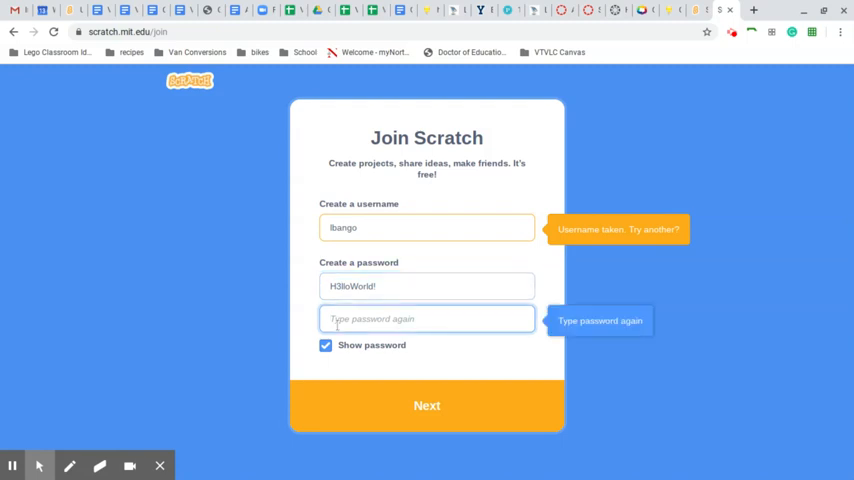
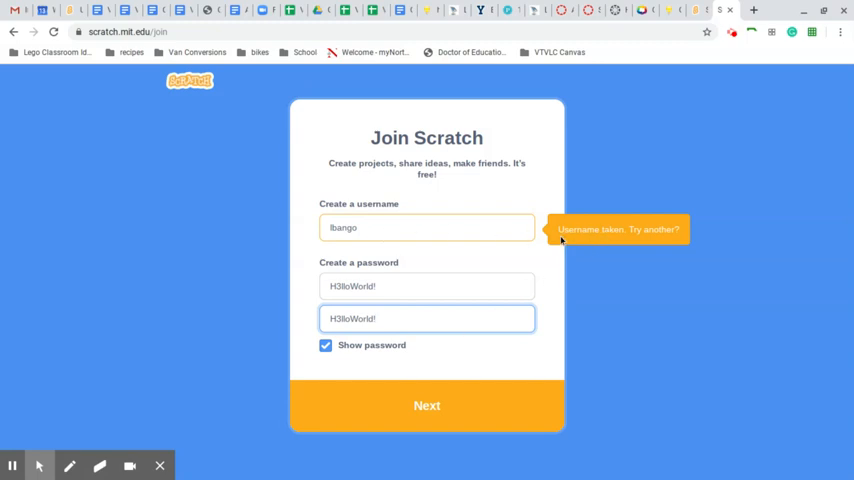
mouse_move(586, 240)
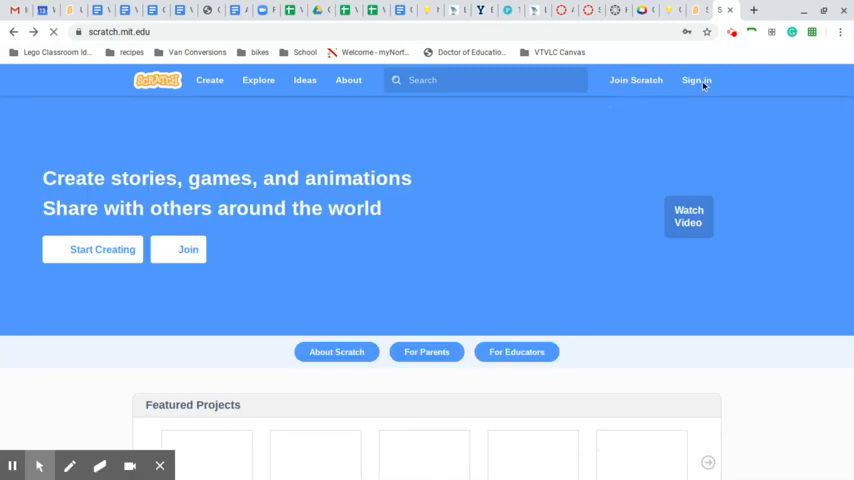
Step: Sign in with the saved username and password, then scroll through the home page
click(696, 80)
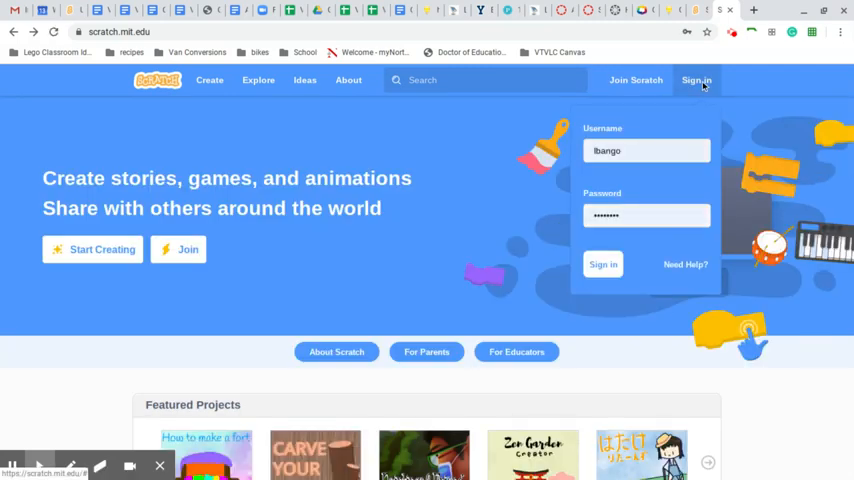
click(603, 264)
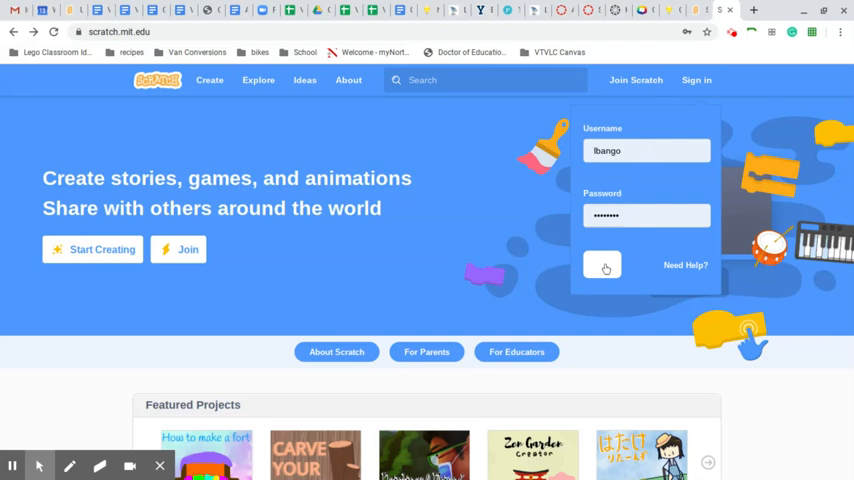
click(602, 265)
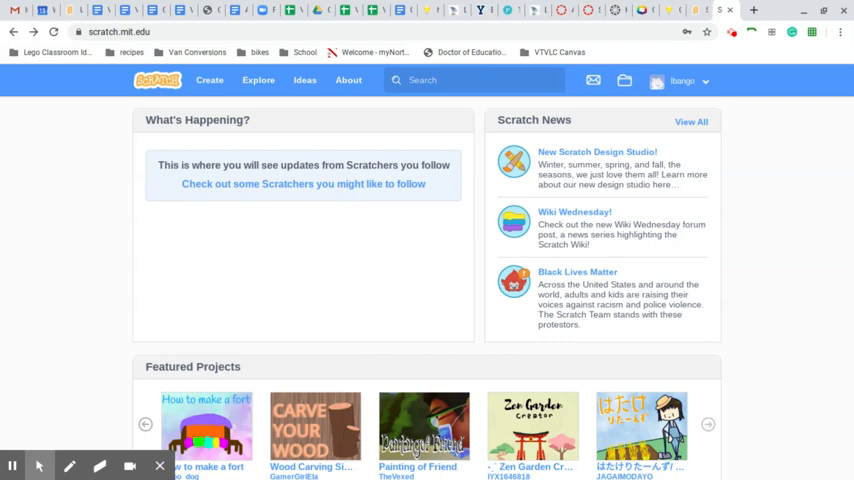
scroll(down, 3)
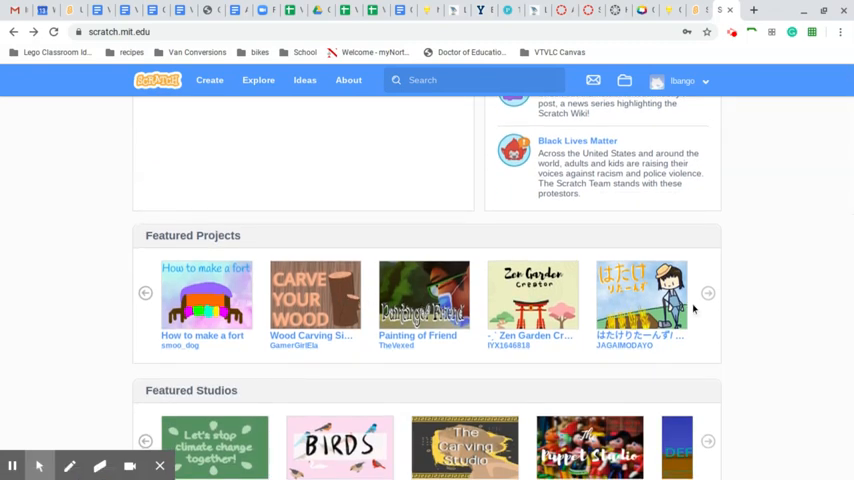
scroll(up, 3)
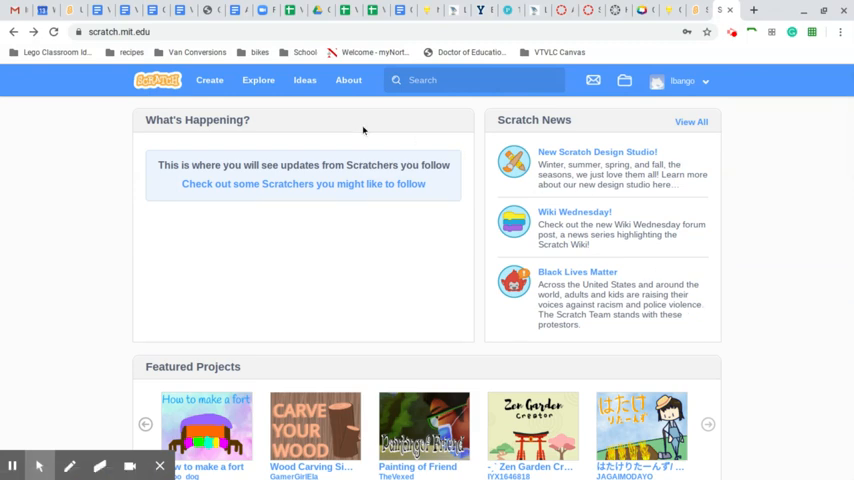
click(209, 80)
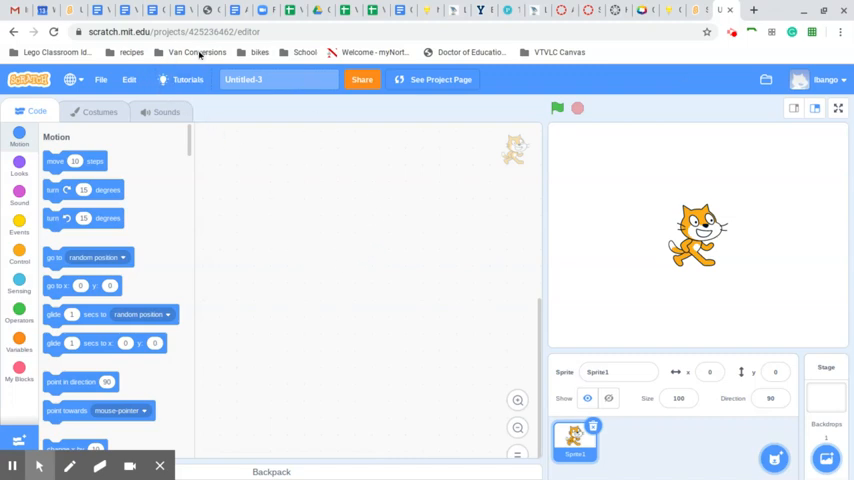
Step: Open the Tutorials gallery in the new Untitled-3 project
click(187, 79)
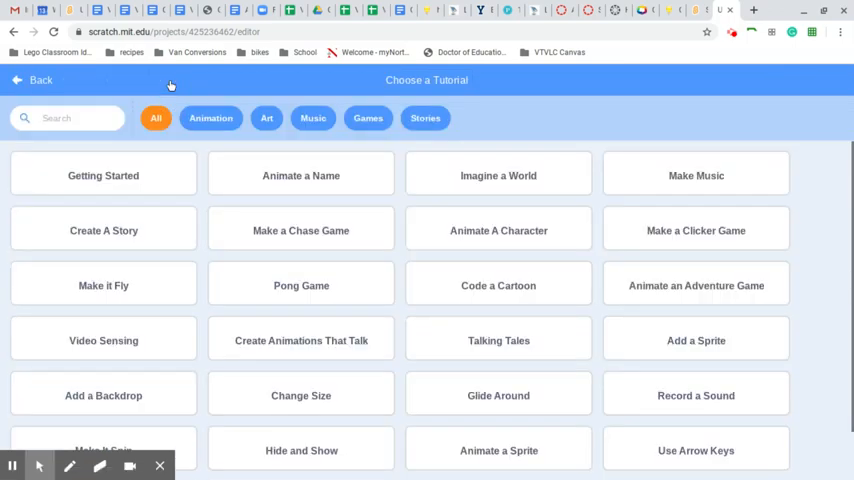